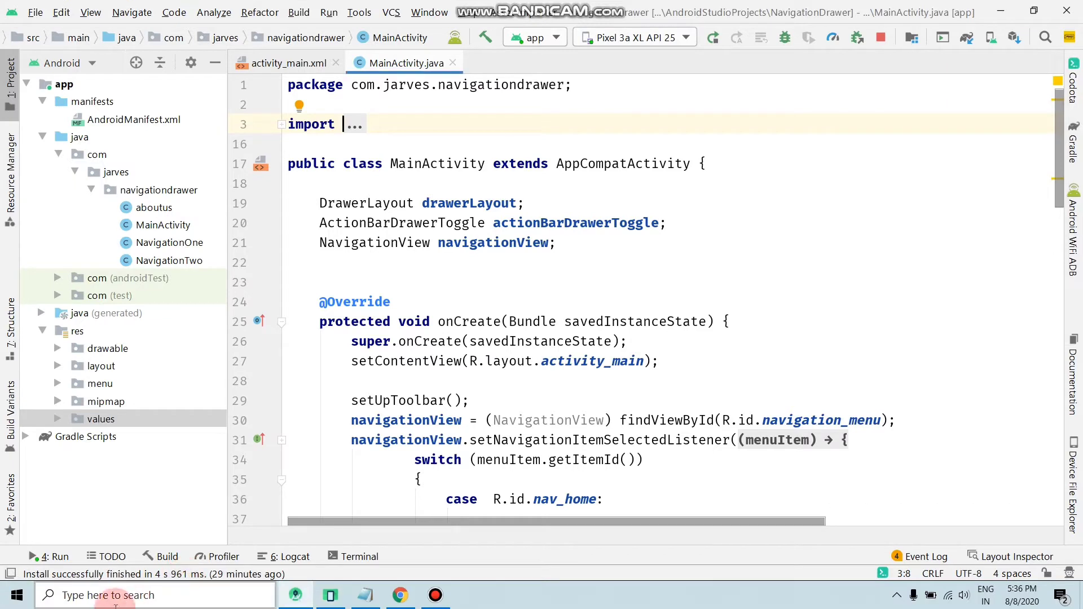
# - Show the Event Log and run the app on the Pixel 3a XL API 25 emulator
pyautogui.click(925, 556)
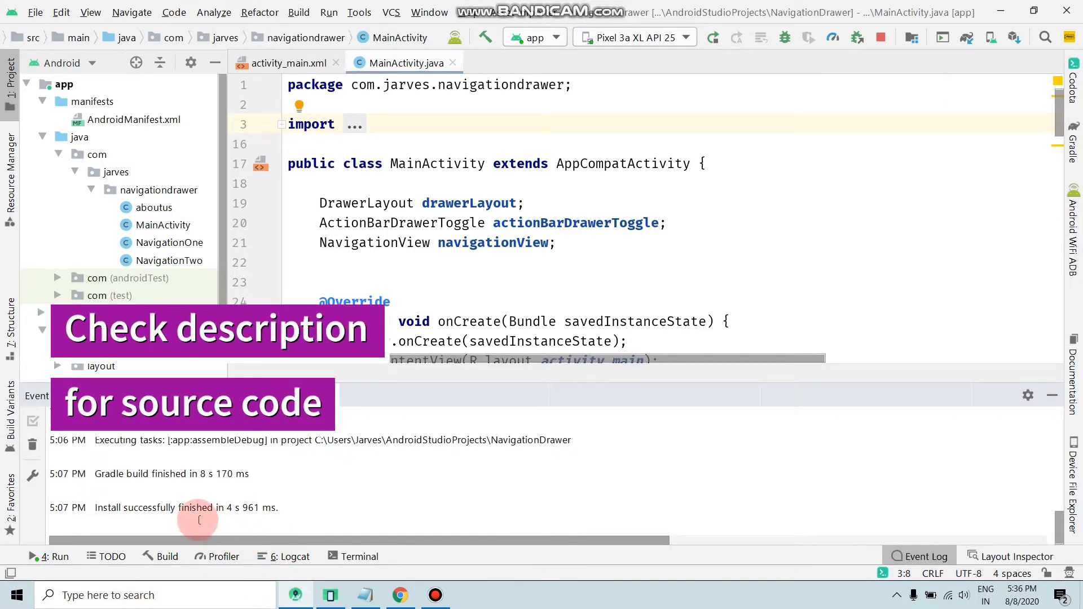
pyautogui.moveTo(113, 489)
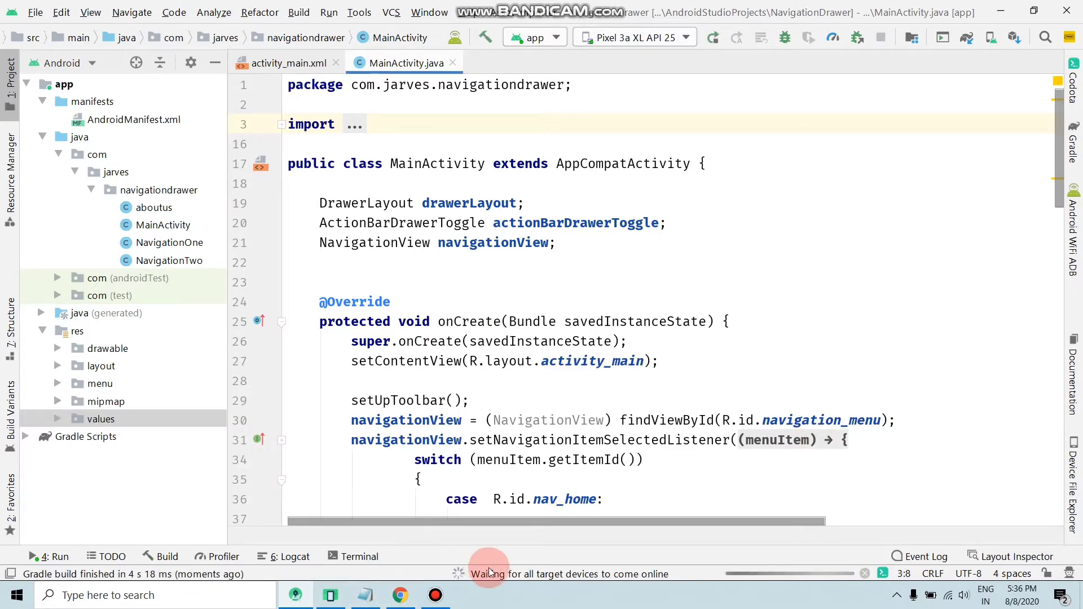
pyautogui.click(712, 37)
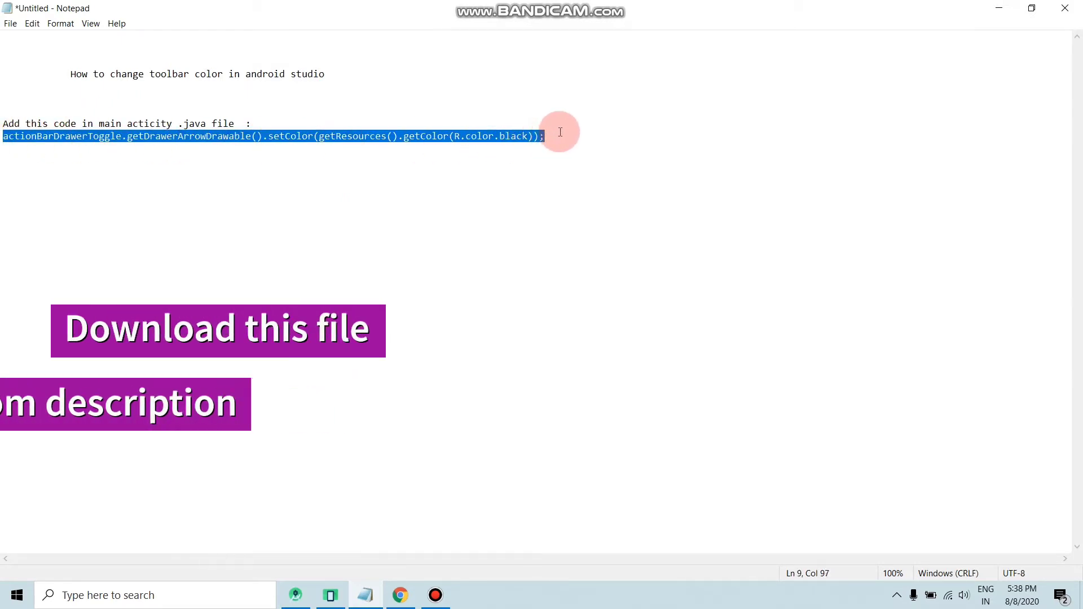
# - Copy the actionBarDrawerToggle setColor line from the Notepad note
pyautogui.rightClick(559, 132)
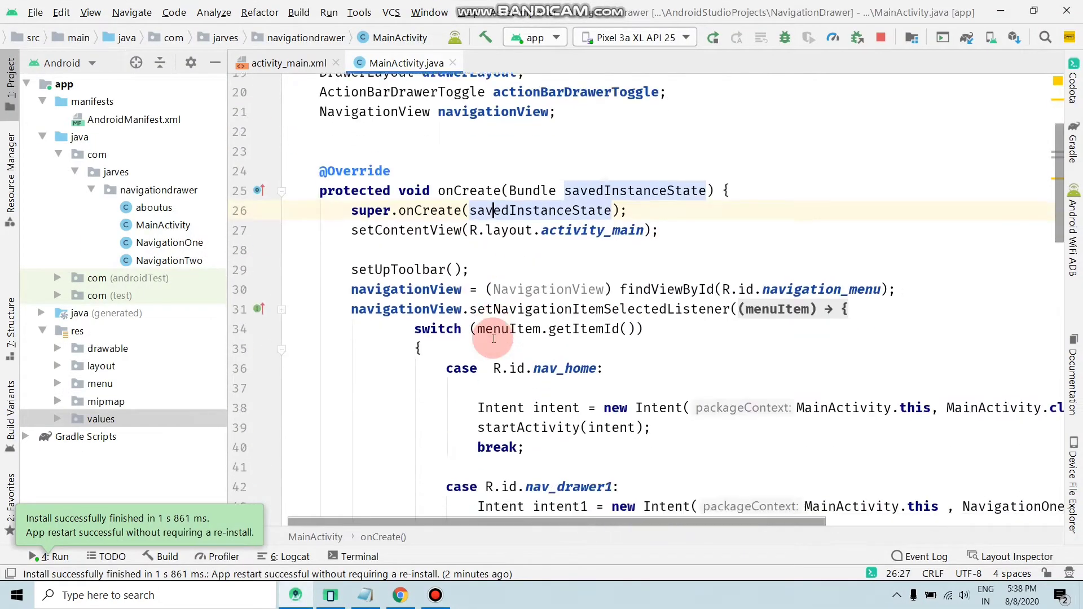
# - Paste the R.color.black setColor line into setUpToolbar() just before syncState()
pyautogui.scroll(-3)
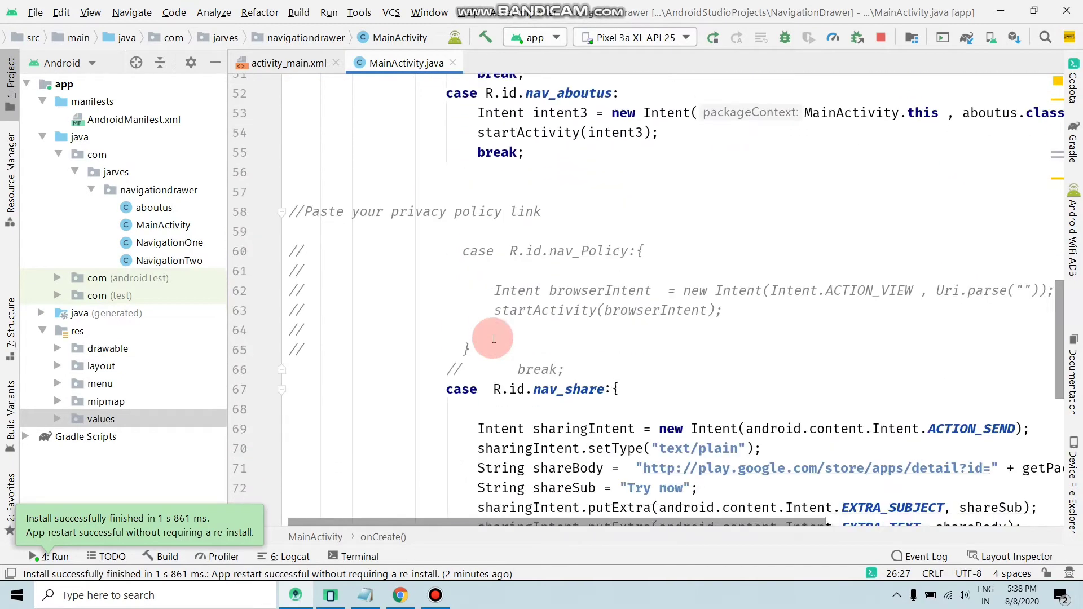
pyautogui.scroll(-3)
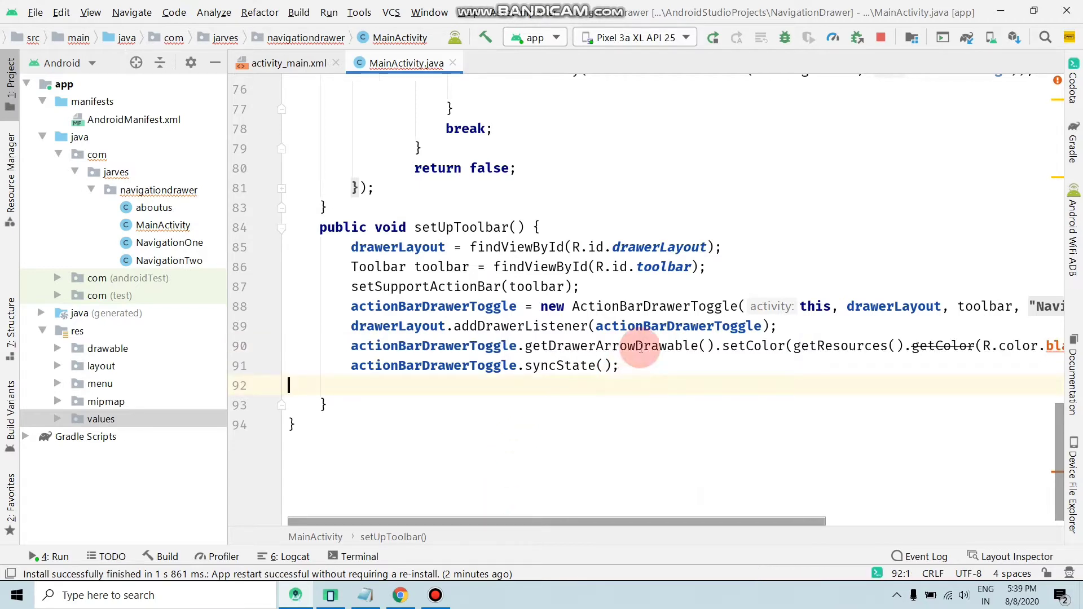
pyautogui.moveTo(873, 162)
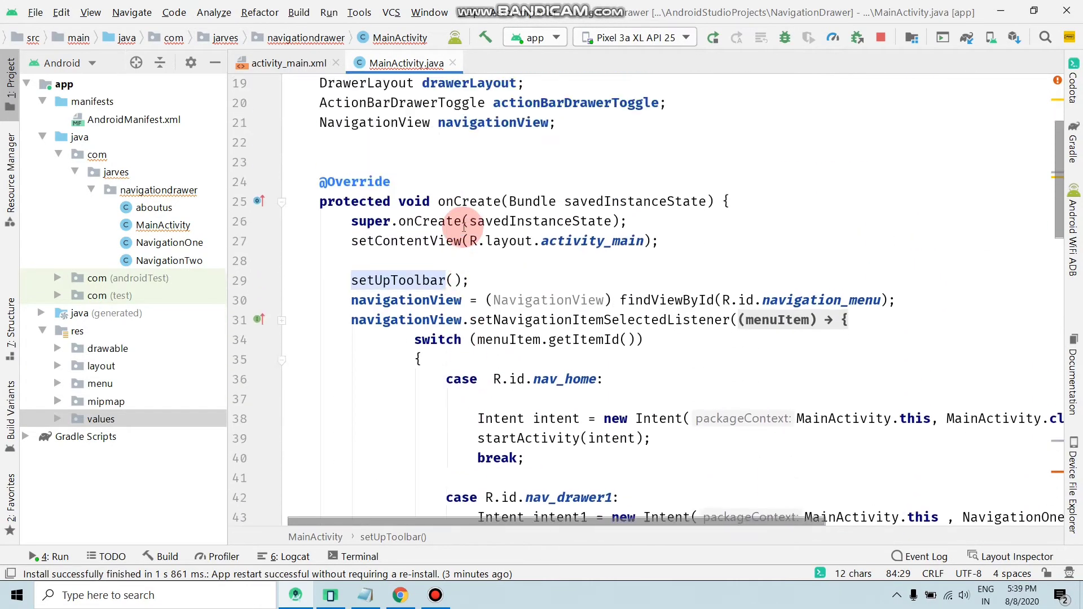
pyautogui.scroll(3)
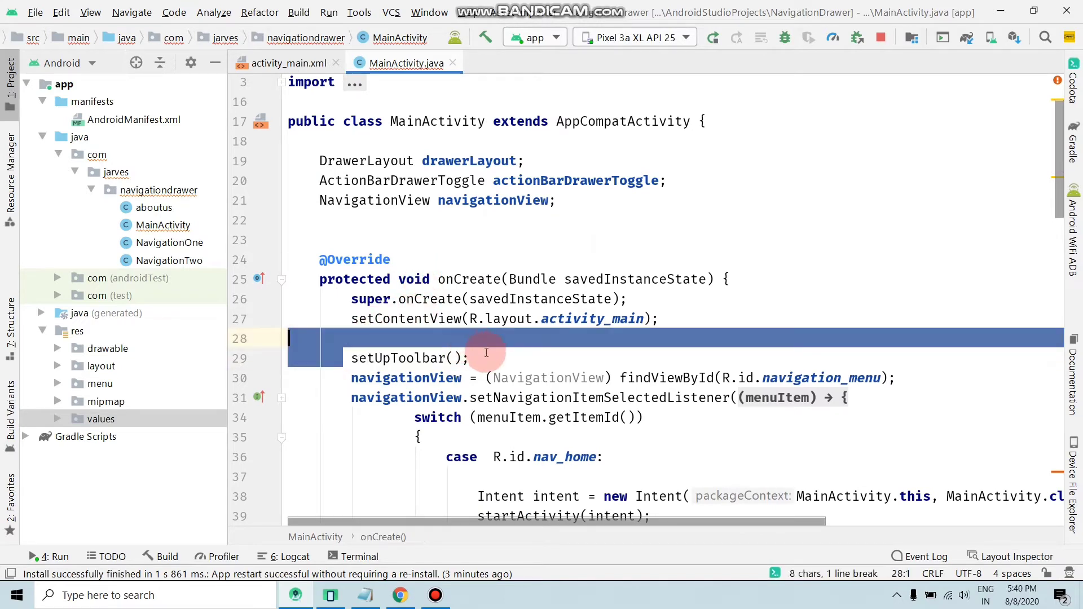
pyautogui.doubleClick(405, 358)
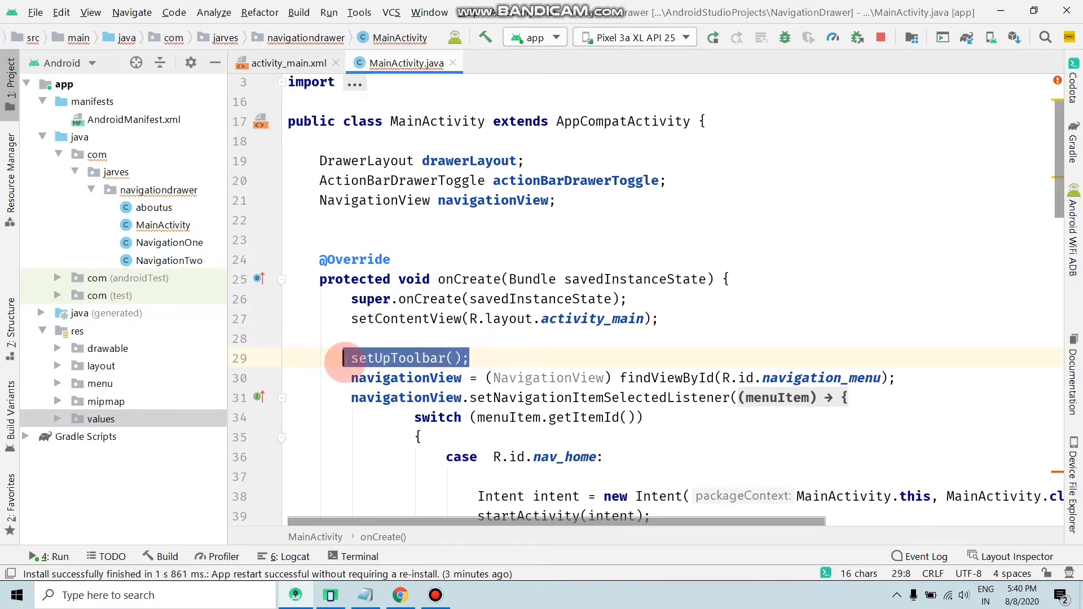
pyautogui.scroll(-3)
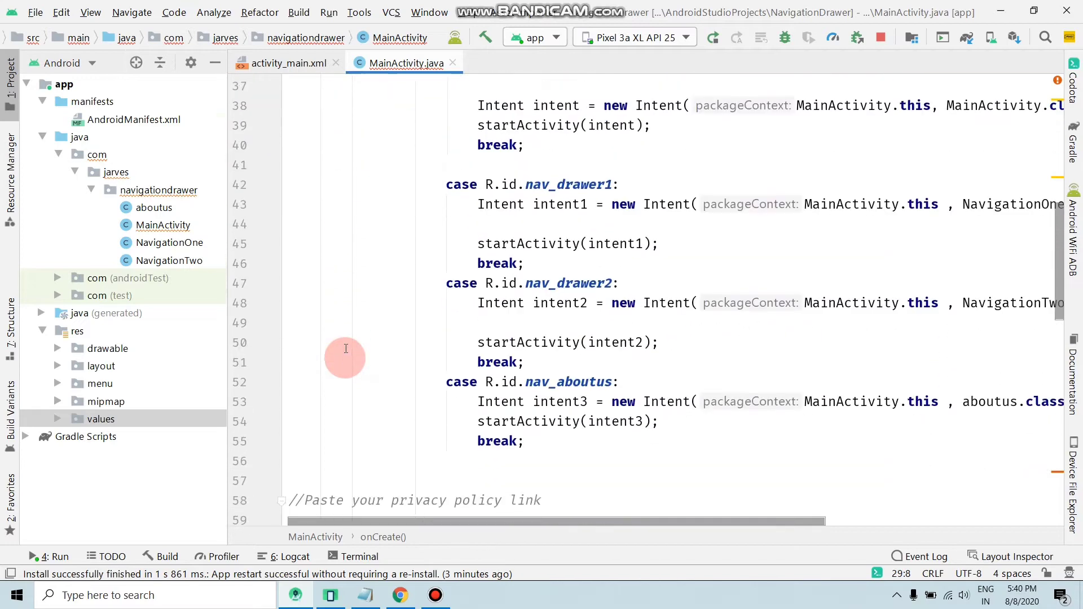
pyautogui.scroll(-3)
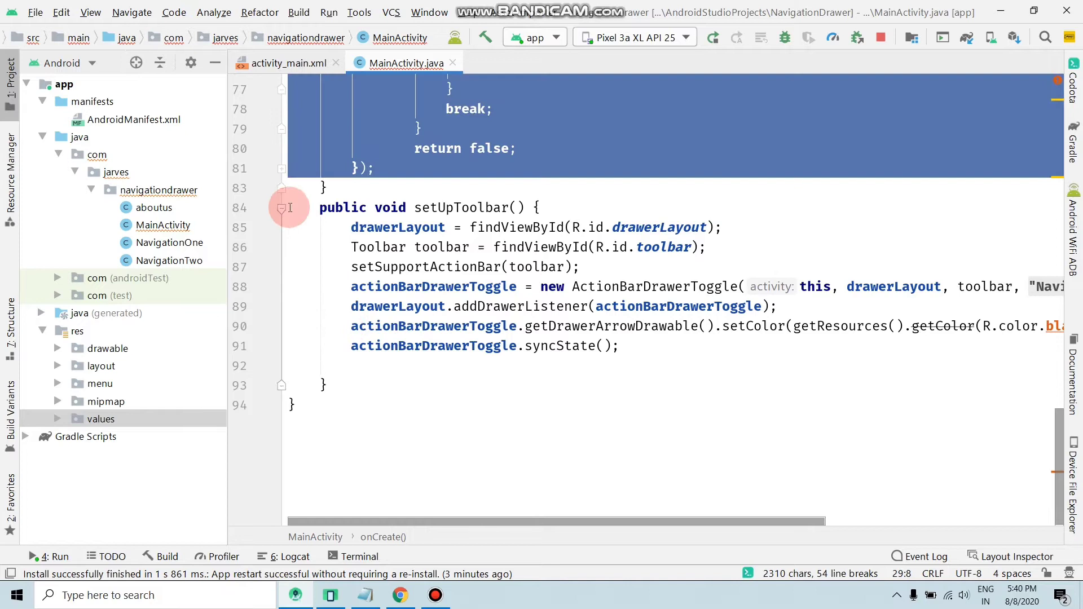
pyautogui.click(344, 207)
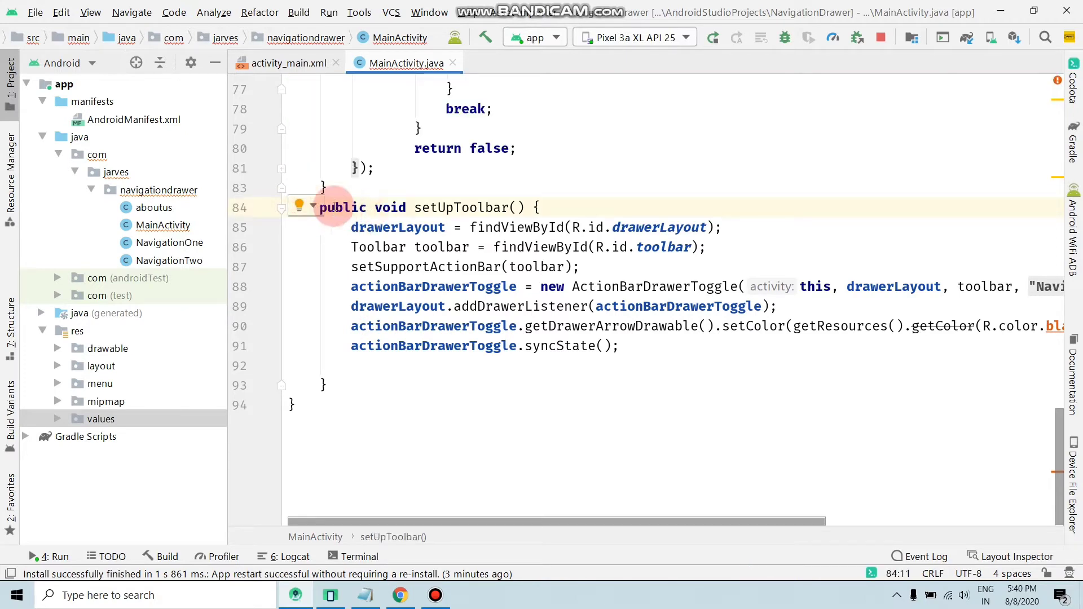
pyautogui.click(455, 207)
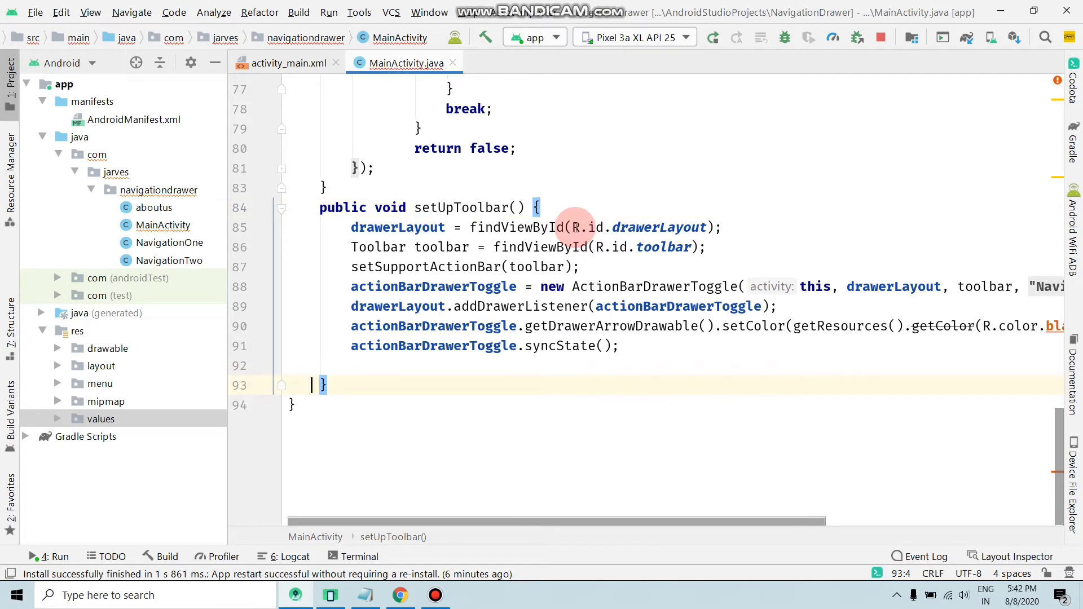
pyautogui.scroll(3)
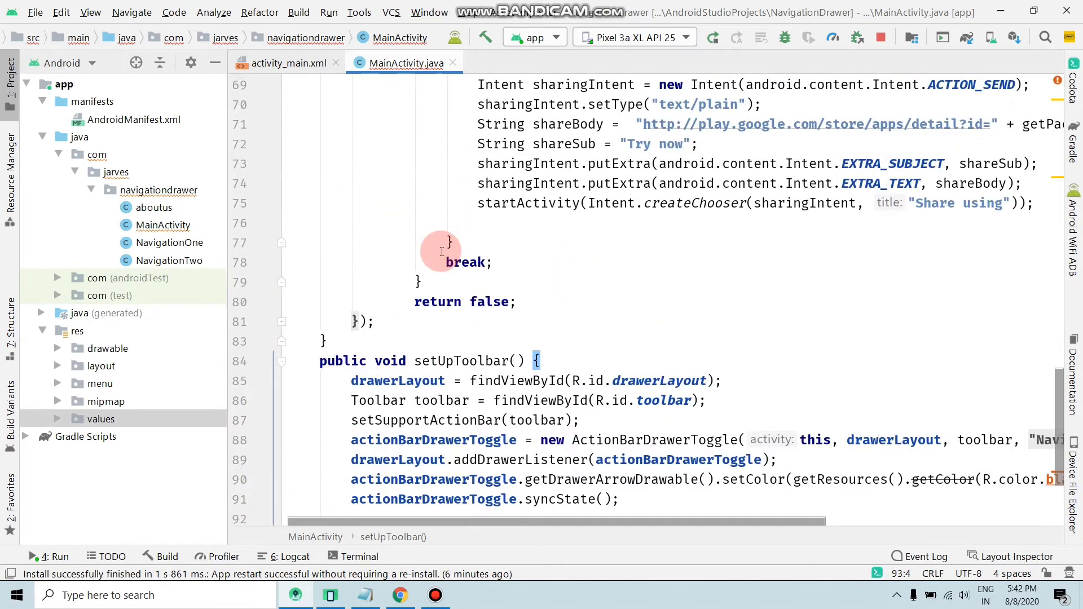
pyautogui.scroll(3)
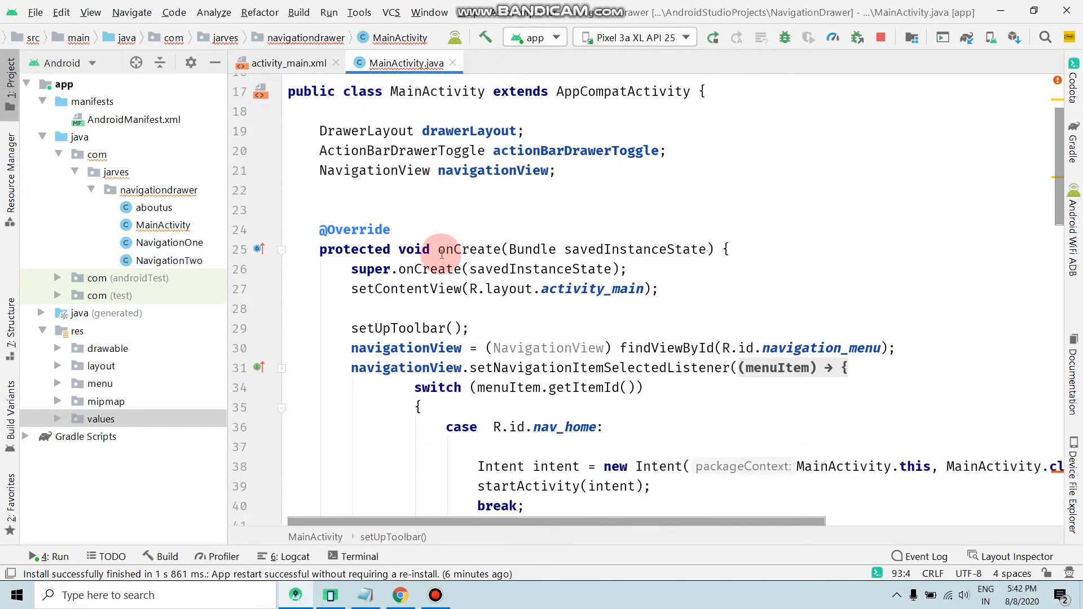
pyautogui.scroll(-3)
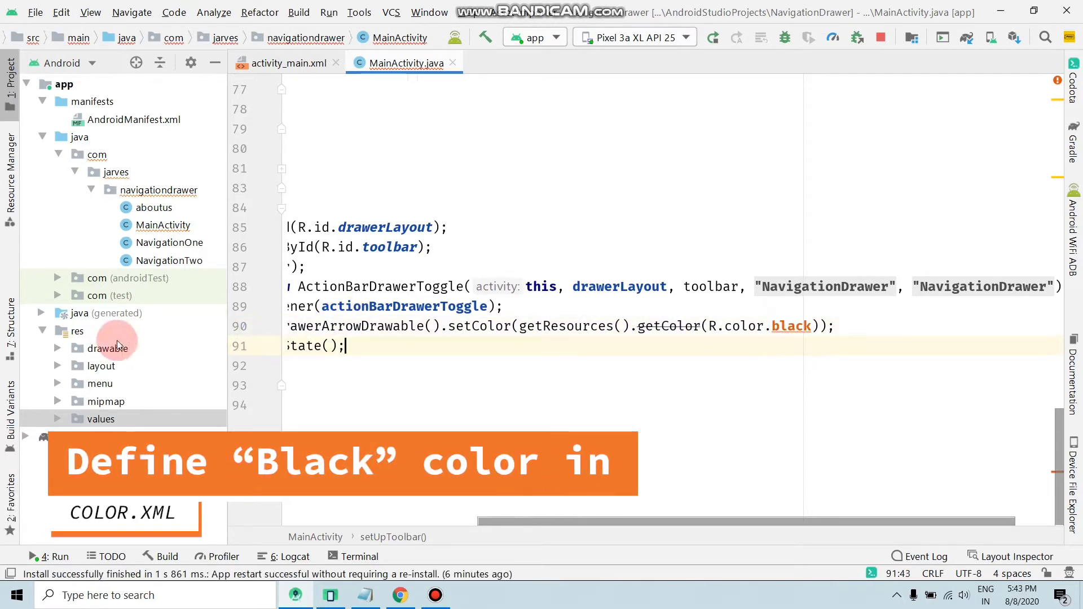
# - Open colors.xml from the res/values folder
pyautogui.doubleClick(791, 326)
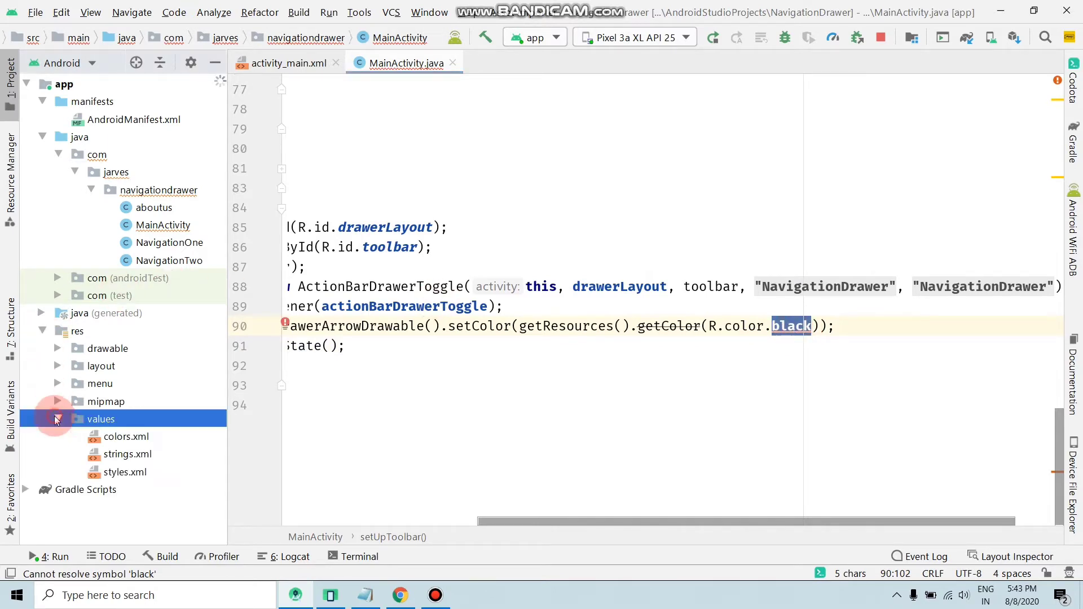
pyautogui.click(126, 437)
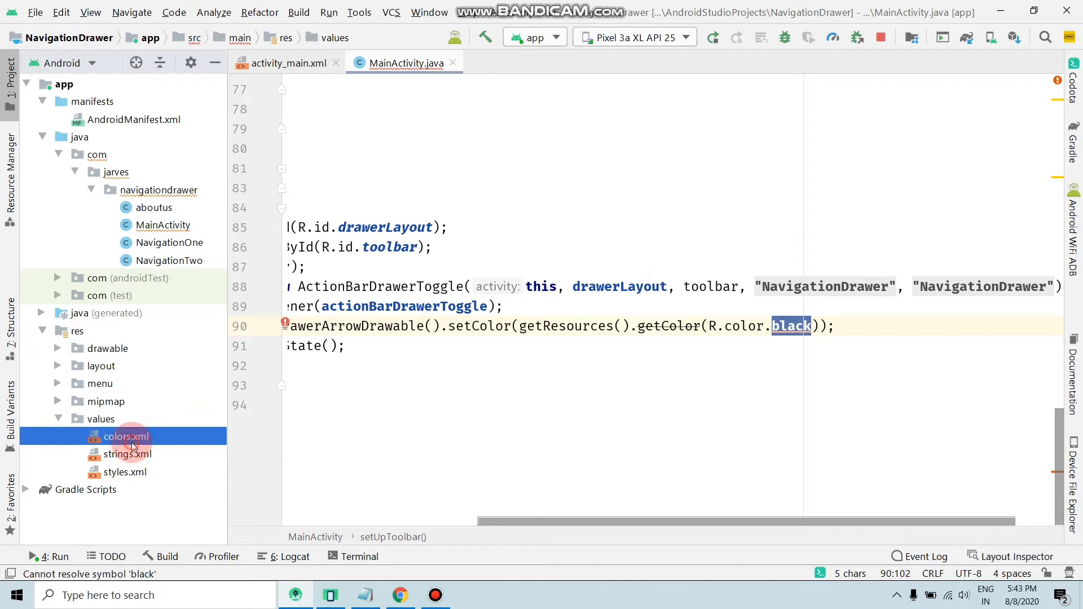
pyautogui.doubleClick(125, 436)
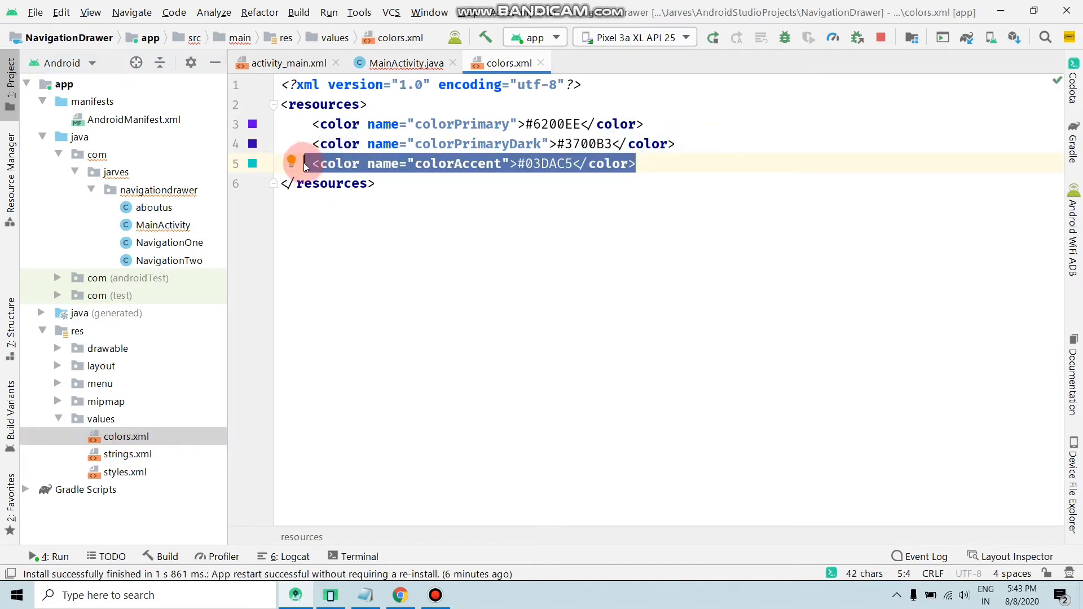
# - Duplicate the colorAccent entry as a color named black with value #000000
pyautogui.press('enter')
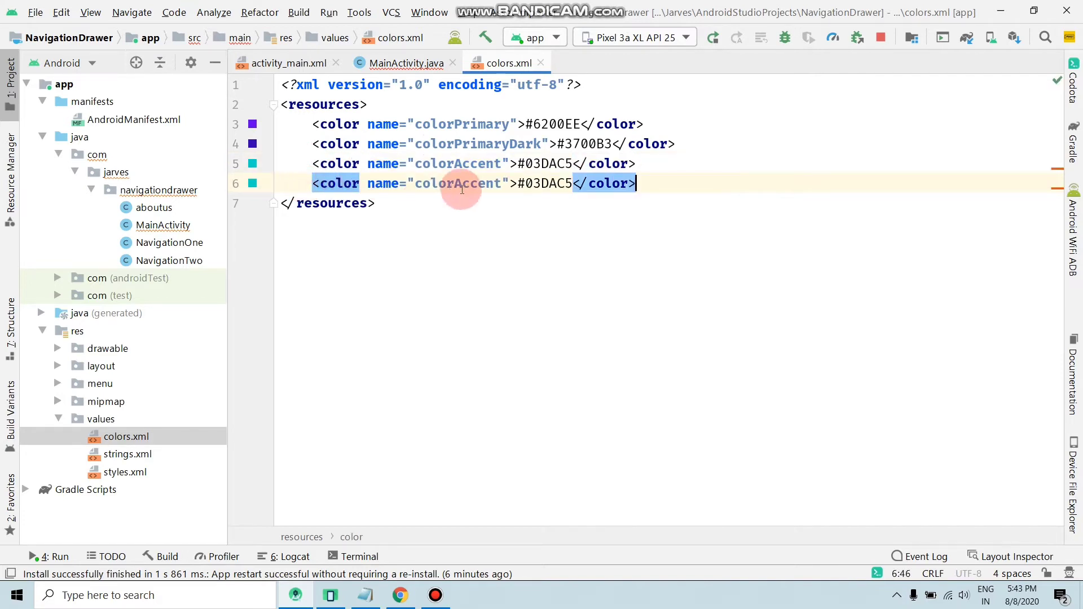
pyautogui.write('b')
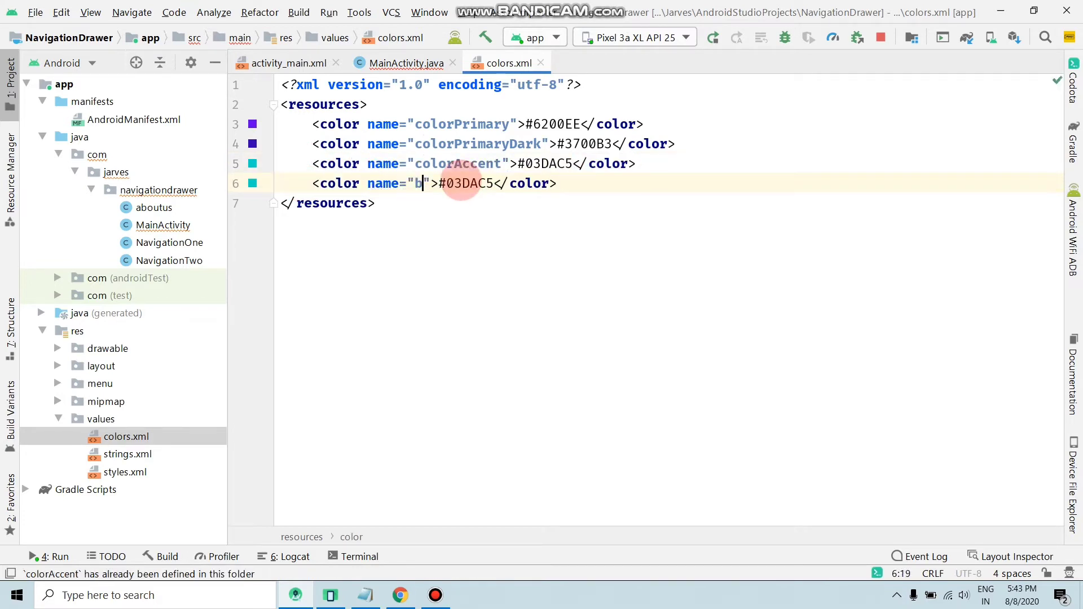
pyautogui.write('la')
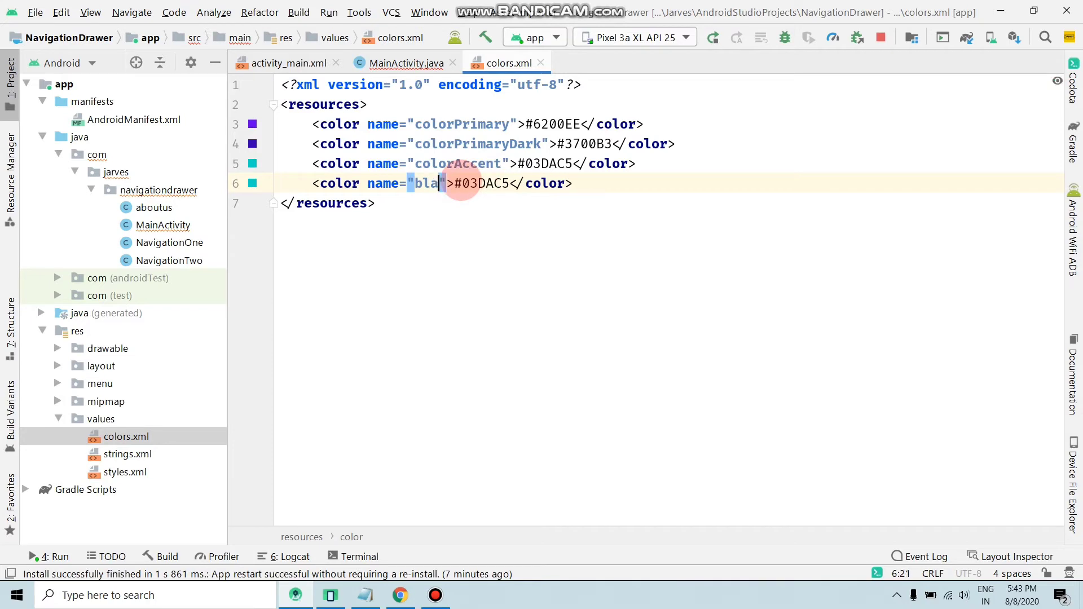
pyautogui.write('ck')
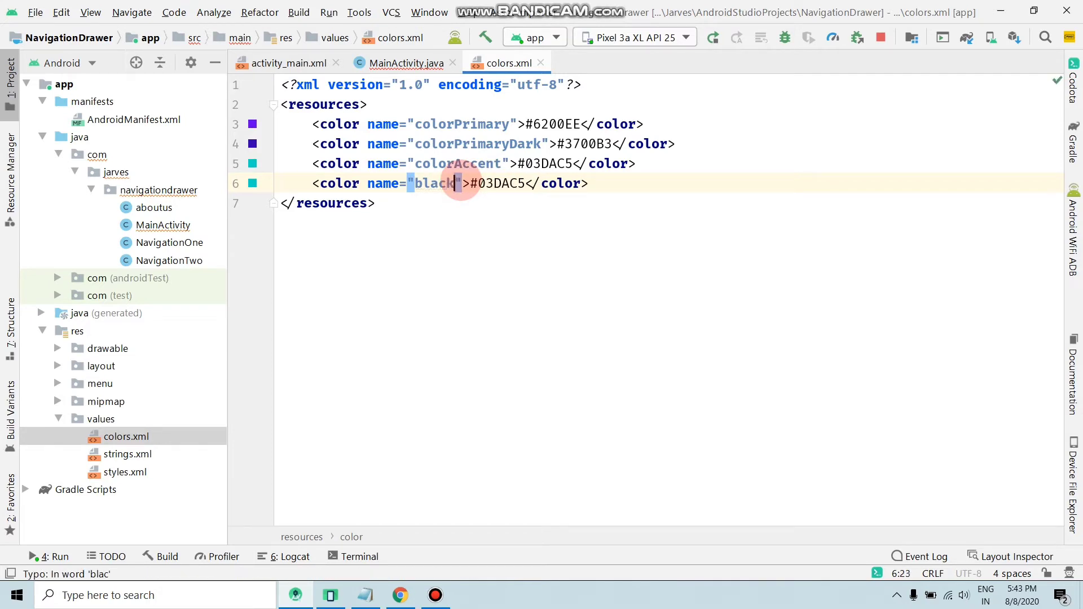
pyautogui.doubleClick(501, 182)
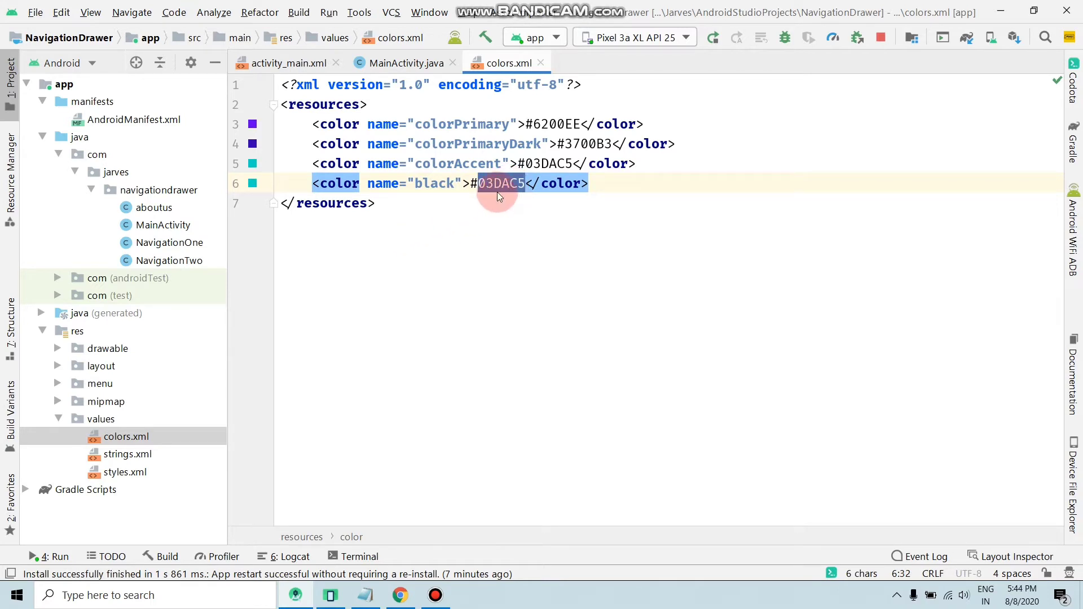
pyautogui.press('Delete')
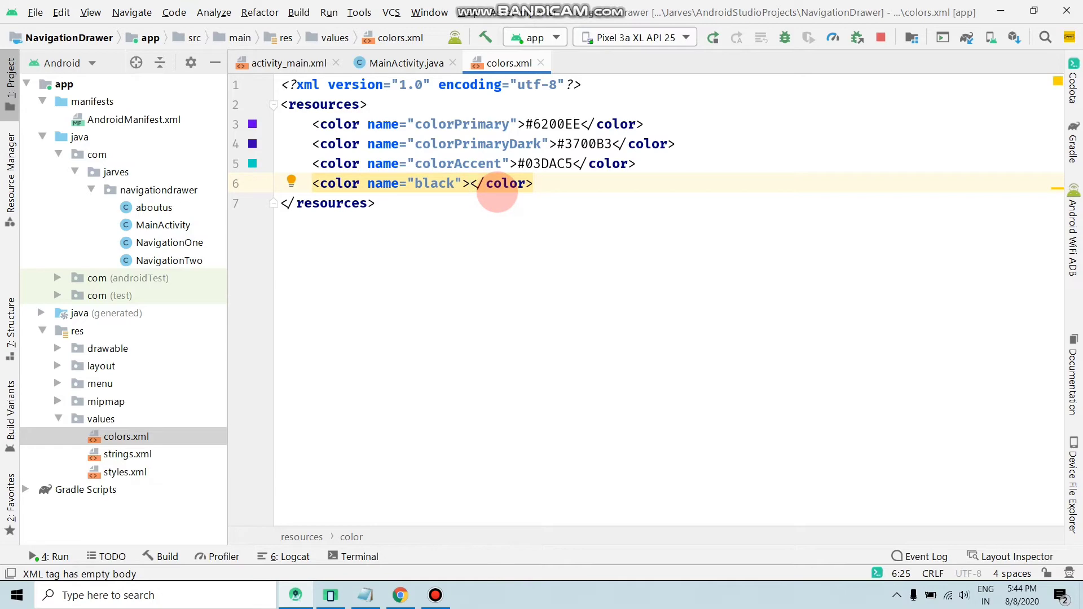
pyautogui.write('#000000')
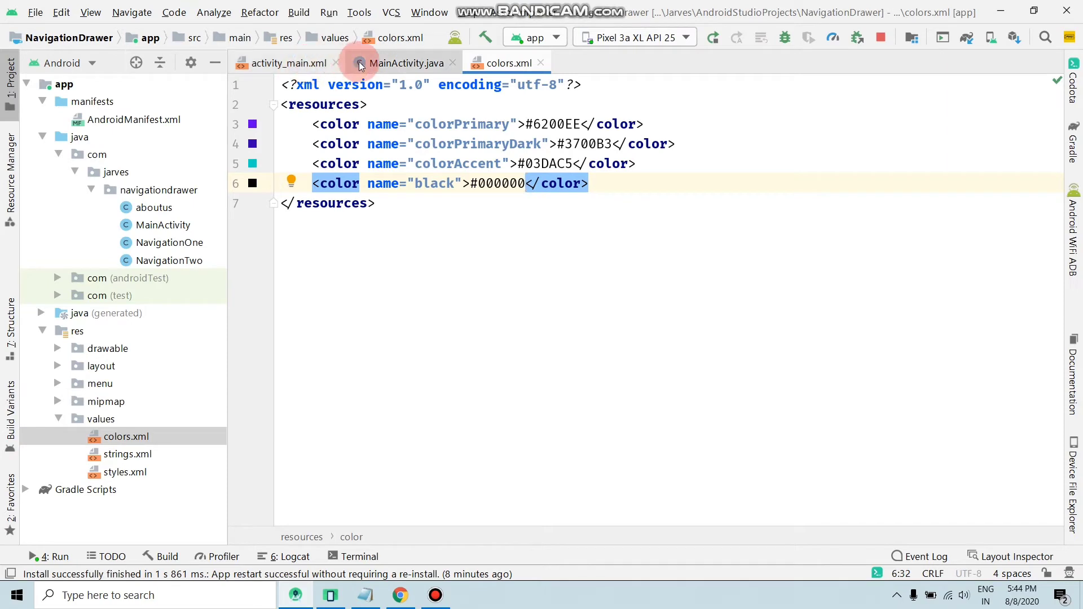
# - Rerun the app from MainActivity.java and show the Build output
pyautogui.click(406, 62)
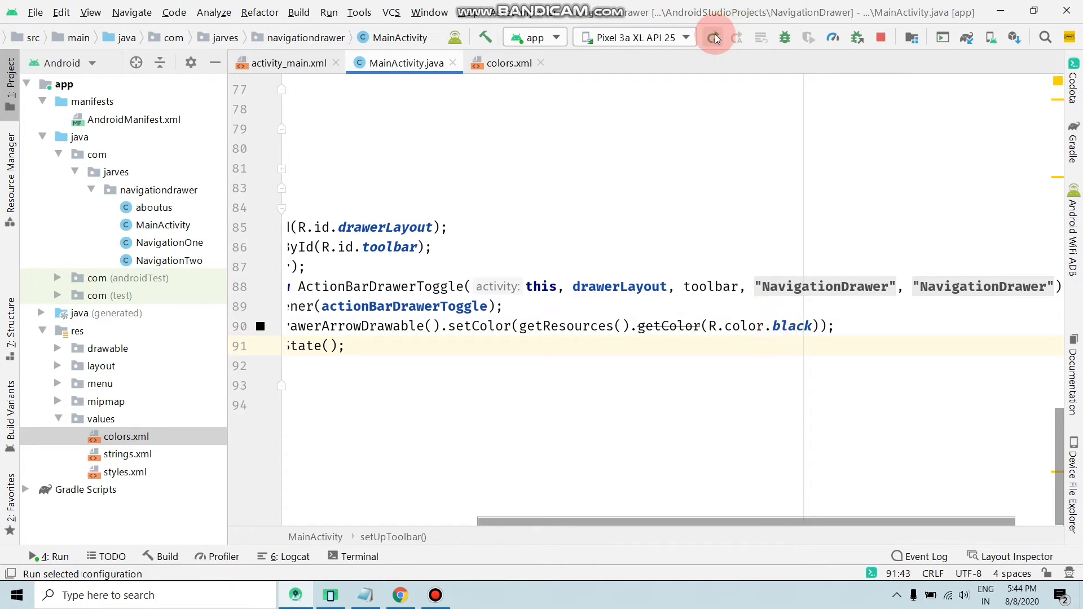
pyautogui.click(716, 37)
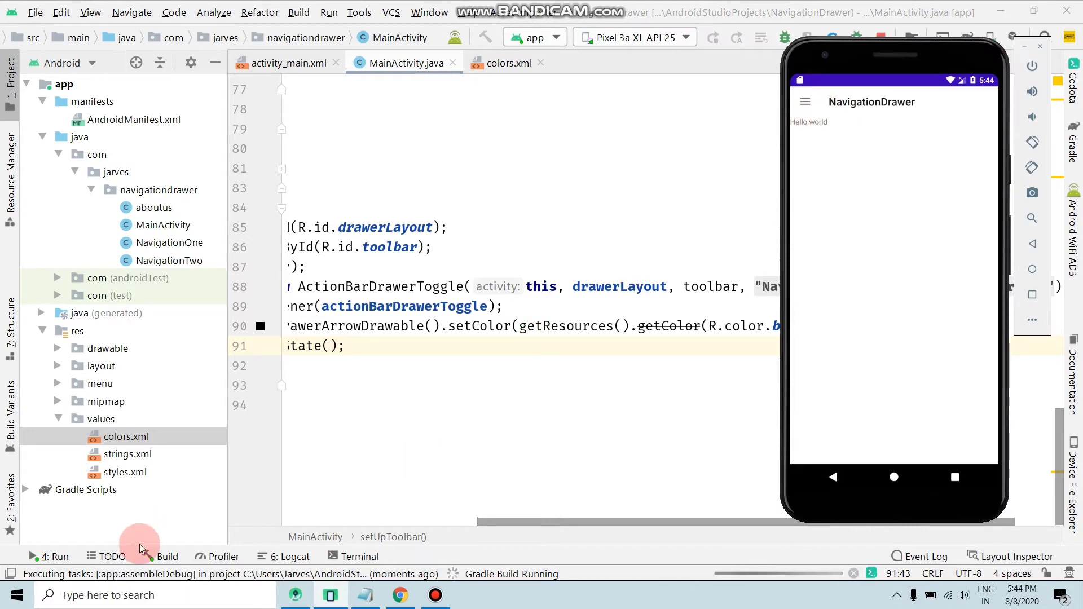
pyautogui.click(167, 557)
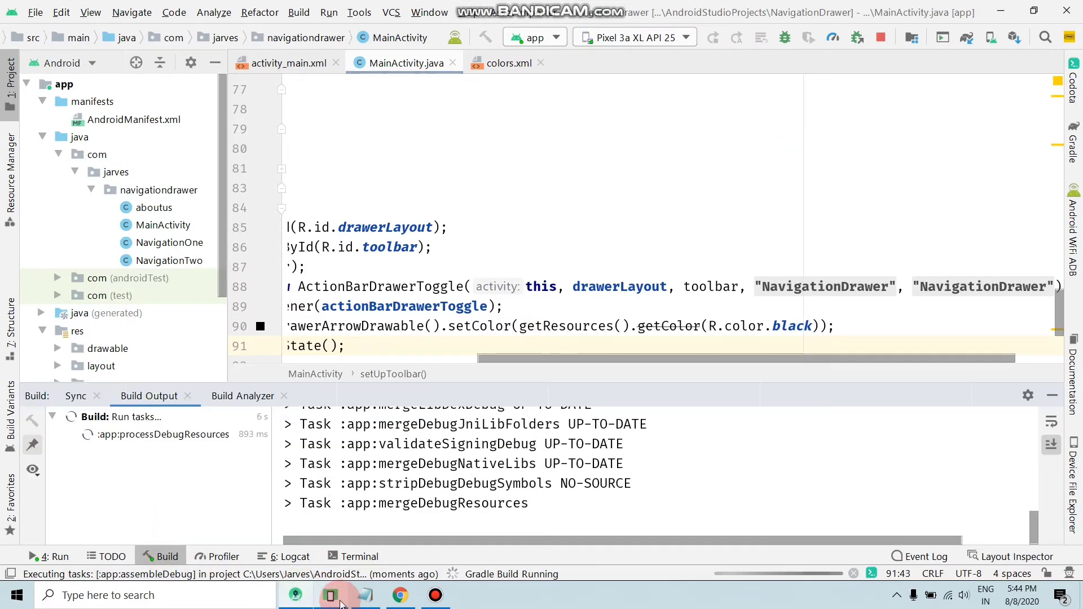
pyautogui.click(330, 594)
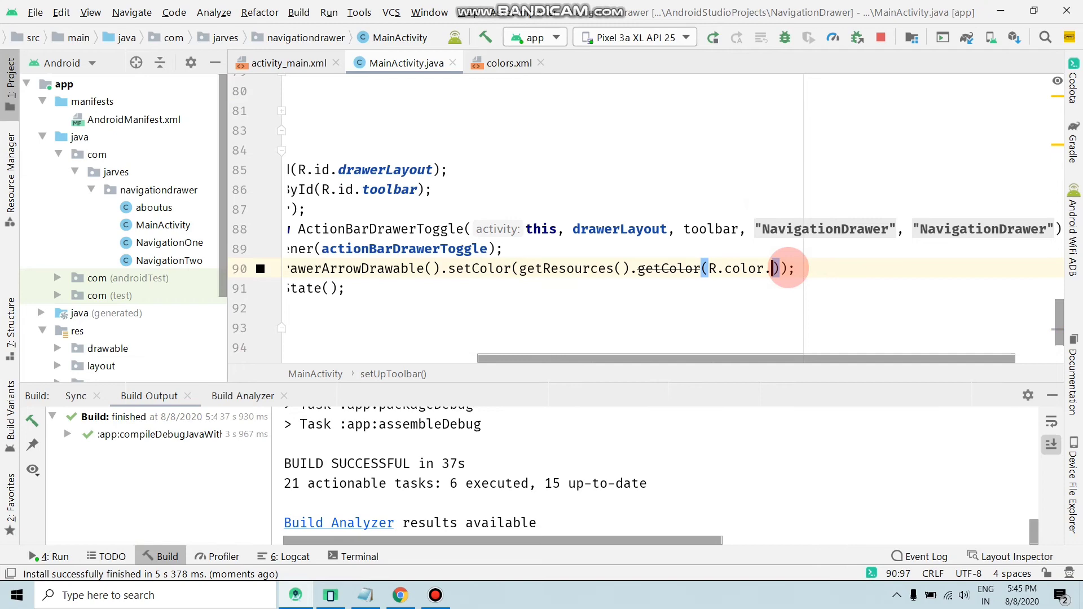
# - Switch the toggle colour to R.color.colorPrimary and run the app again
pyautogui.write('pr')
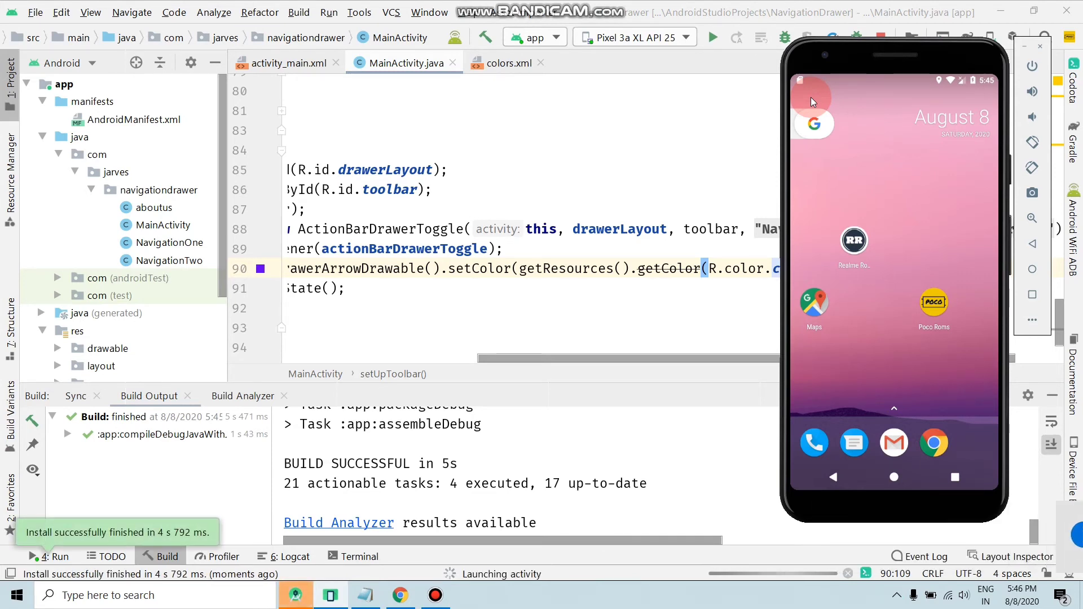
pyautogui.click(712, 37)
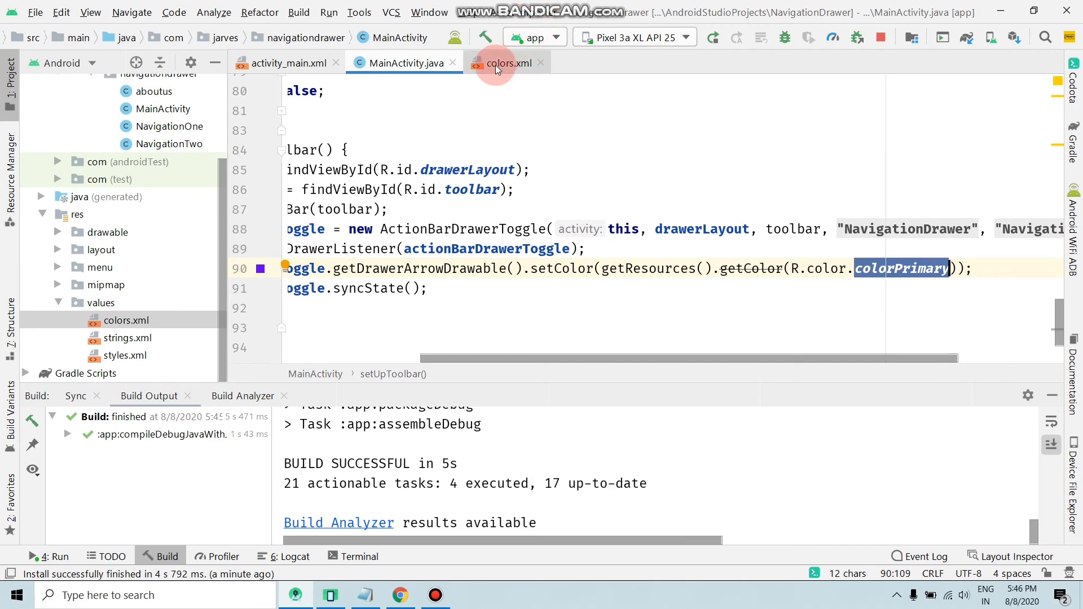
# - Check colorPrimary (#6200EE) in colors.xml, then switch to activity_main.xml
pyautogui.click(507, 63)
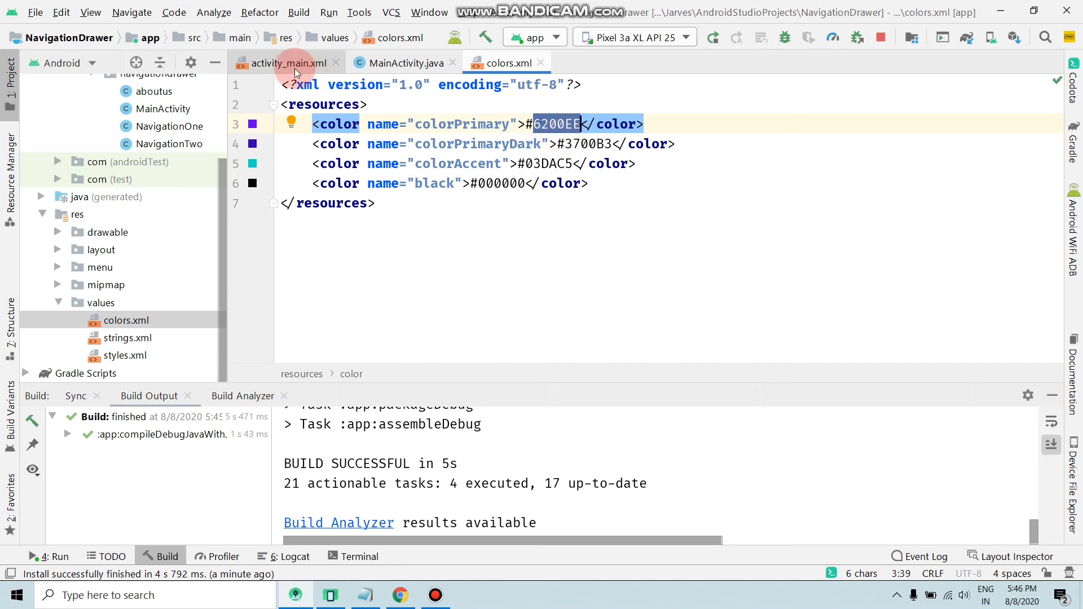
pyautogui.click(285, 63)
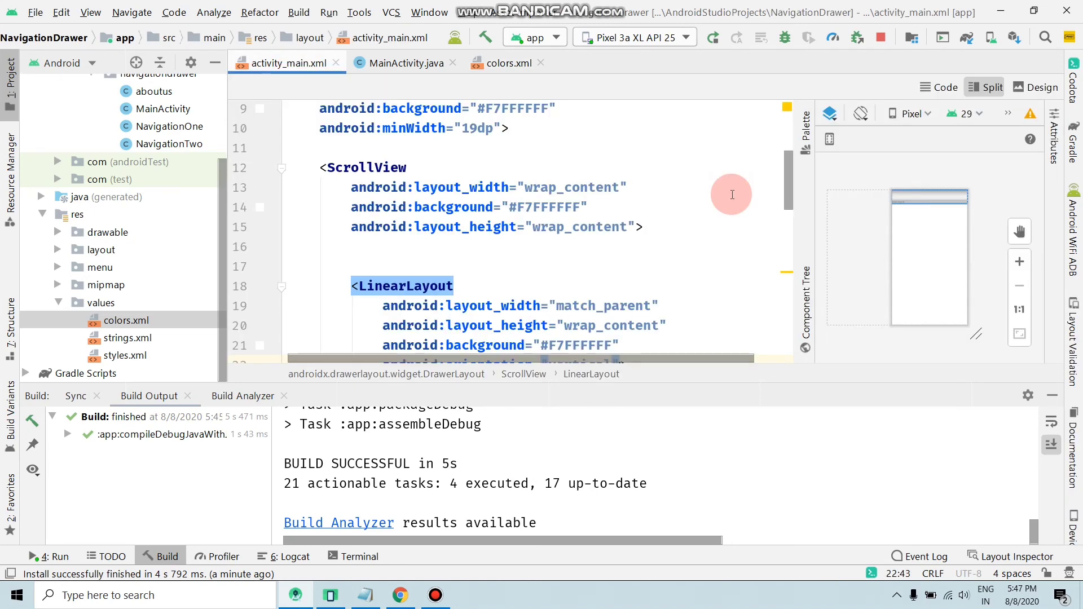